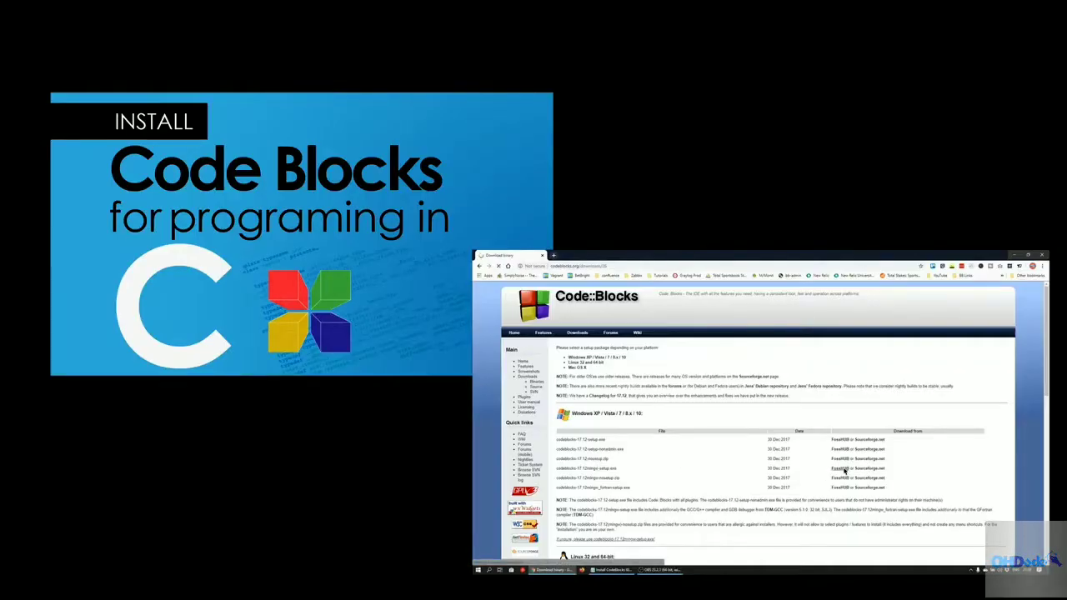
- Bring up the CS50 Library for C documentation with its installation instructions
{"action": "left_click", "coordinate": [842, 467]}
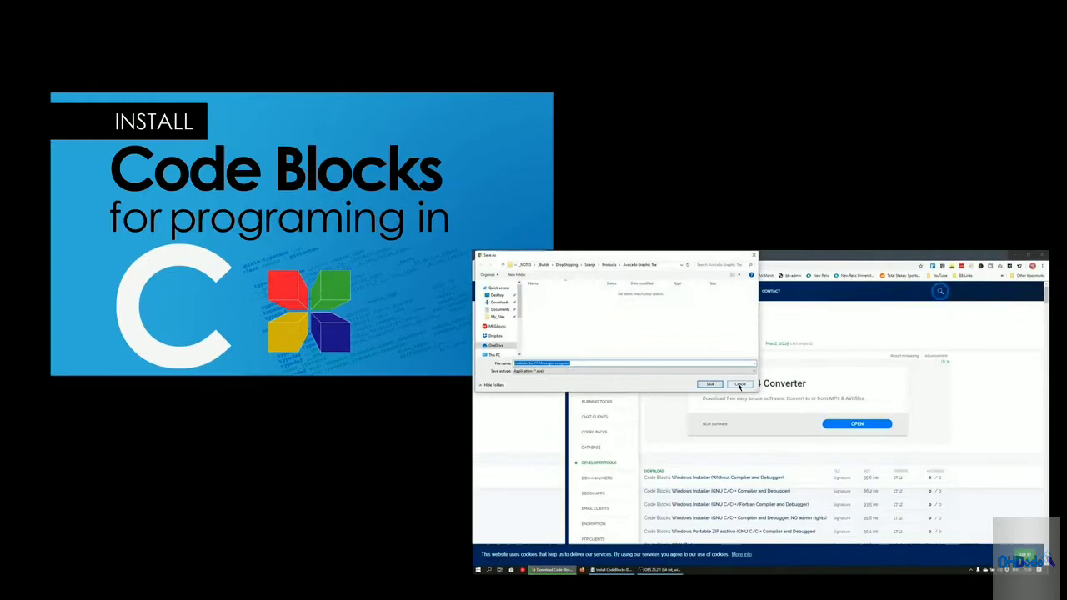
{"action": "left_click", "coordinate": [739, 384]}
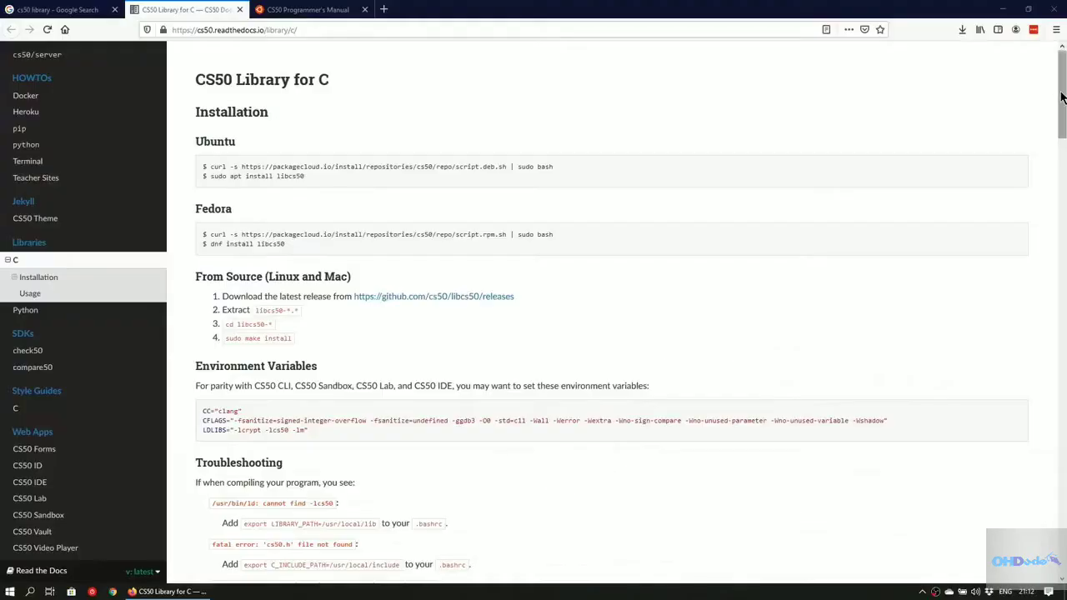
- Browse the CS50 Programmer's Manual, then land on the edX CS50x course page
{"action": "scroll", "scroll_direction": "down", "scroll_amount": 3}
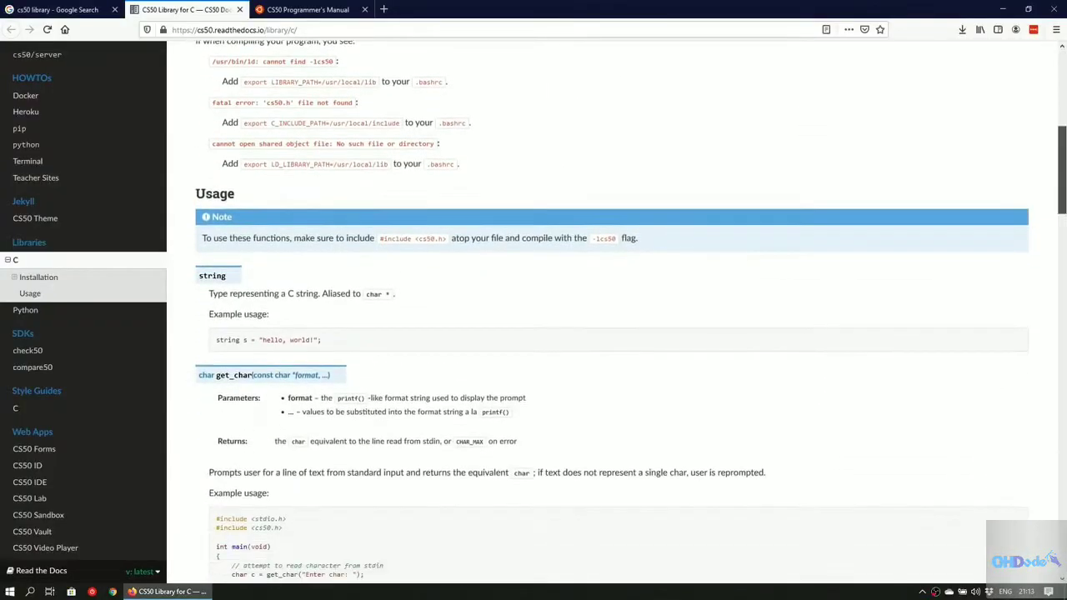
{"action": "left_click", "coordinate": [300, 10]}
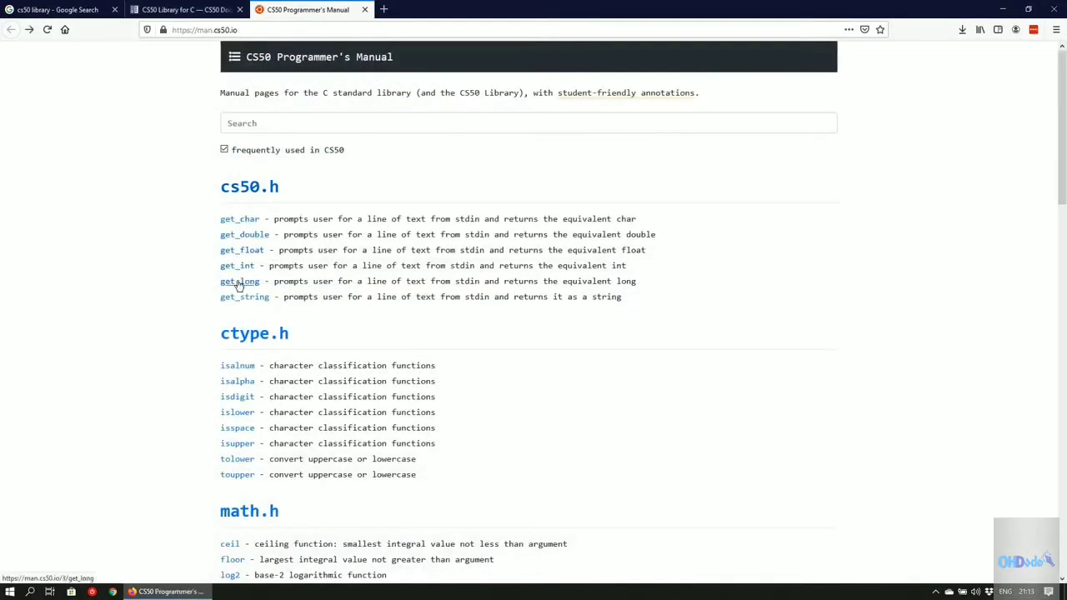
{"action": "left_click", "coordinate": [245, 297]}
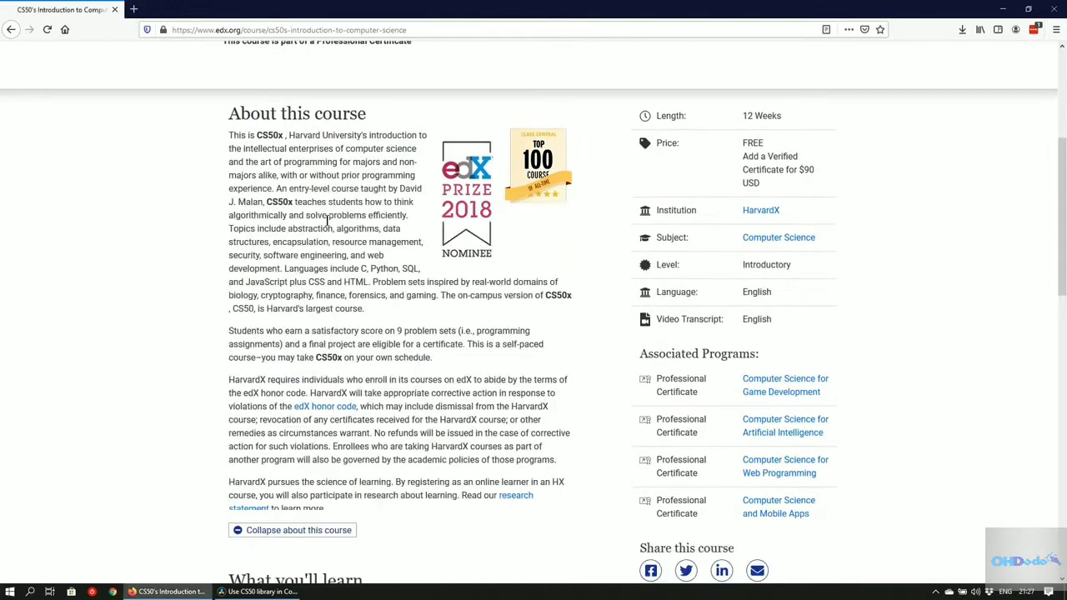
- Browse the edX page and CS50 Facebook group, then view the CS50x Ed discussion forum
{"action": "scroll", "scroll_direction": "down", "scroll_amount": 3}
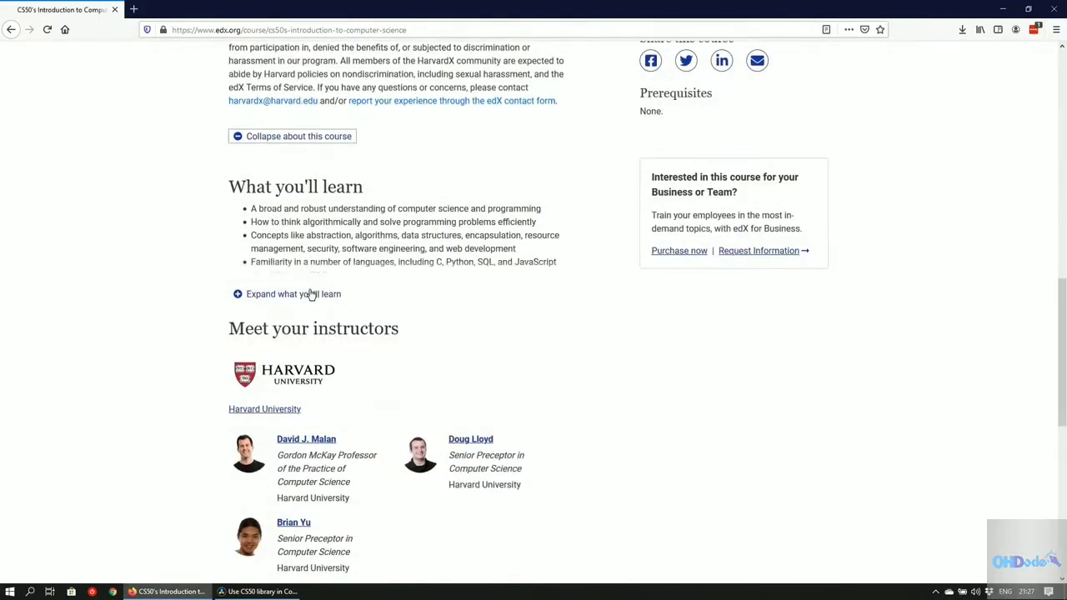
{"action": "scroll", "scroll_direction": "down", "scroll_amount": 3}
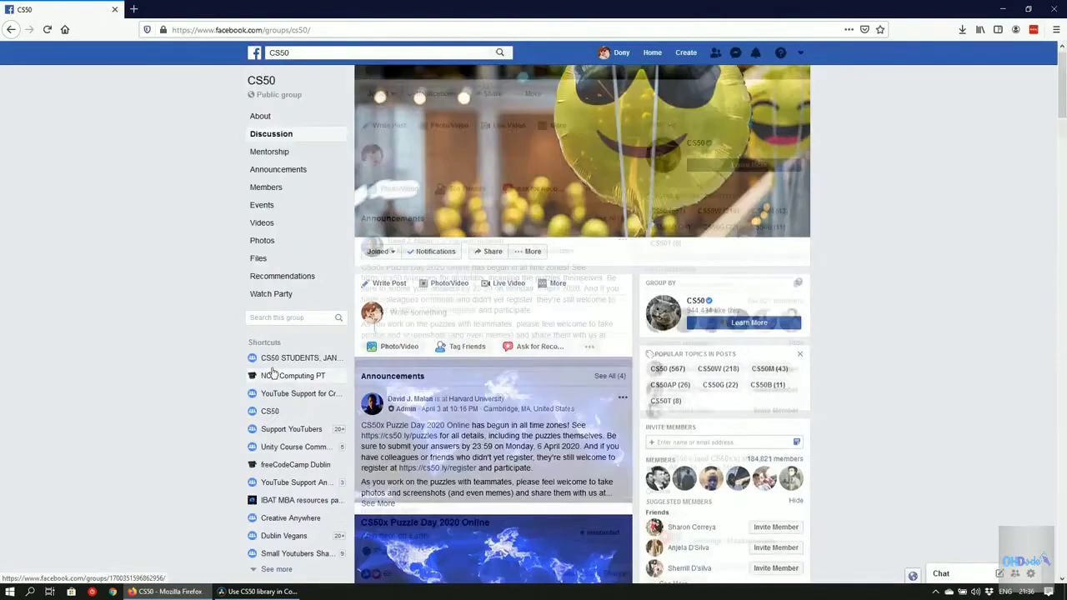
{"action": "left_click", "coordinate": [183, 9]}
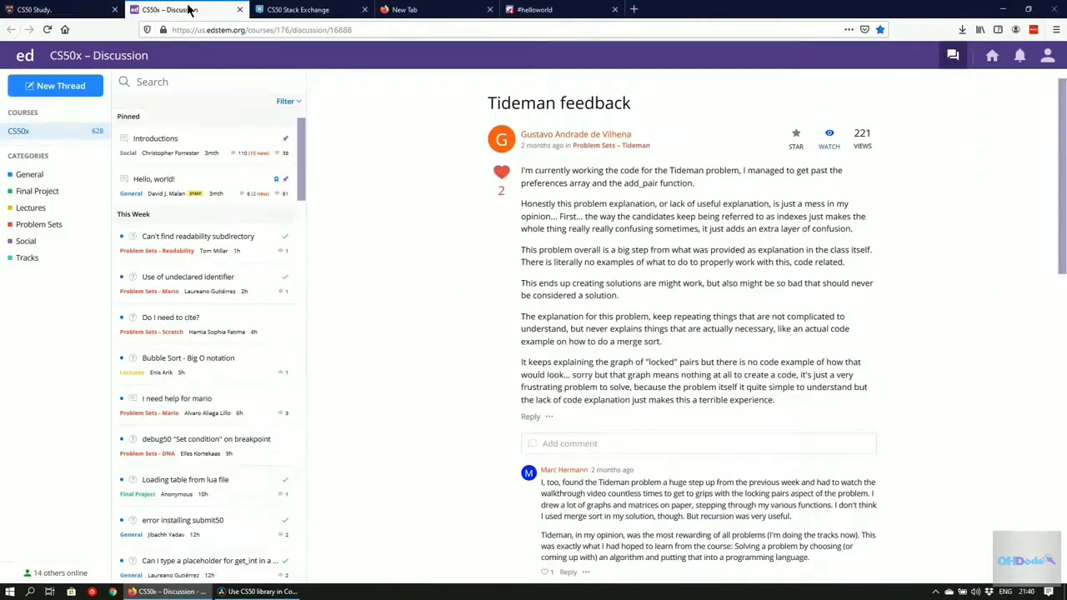
{"action": "left_click", "coordinate": [300, 10]}
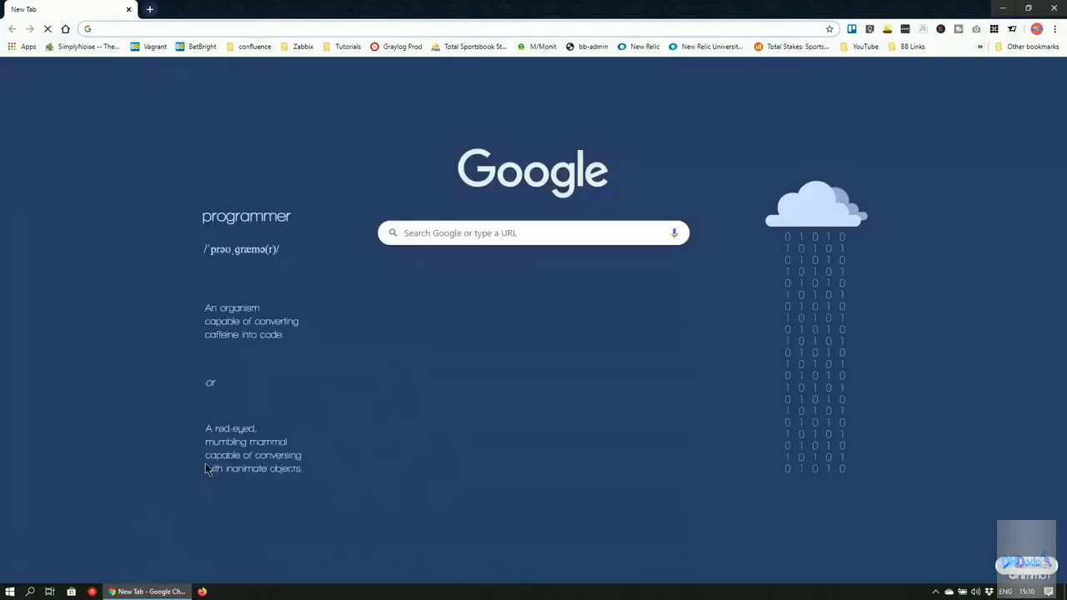
- Search Google for 'cs50 library' and reach the libcs50 repository's src folder
{"action": "type", "text": "cs50 library"}
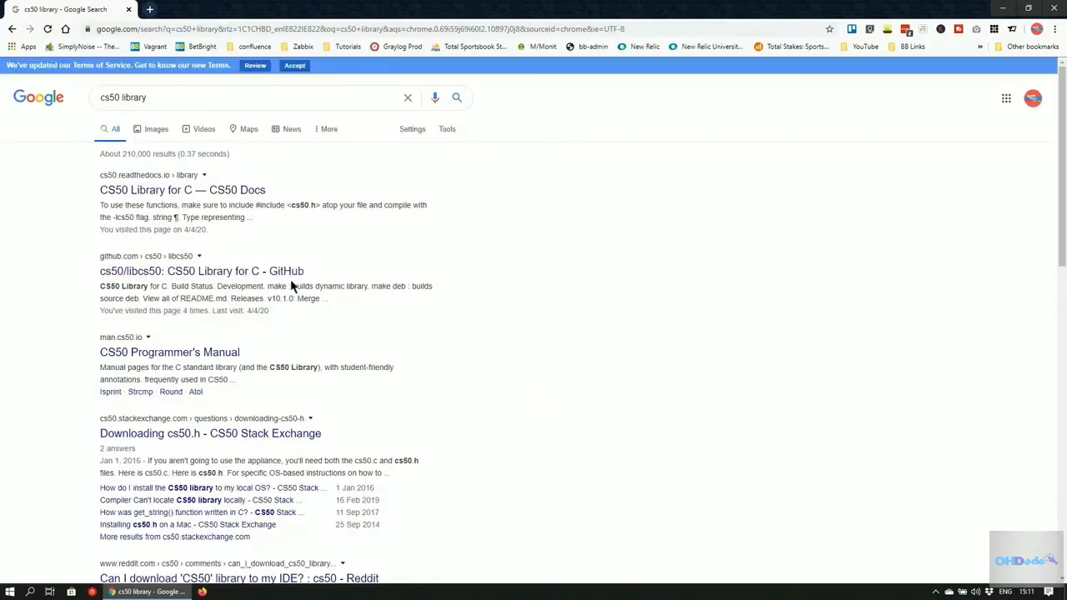
{"action": "left_click", "coordinate": [201, 271]}
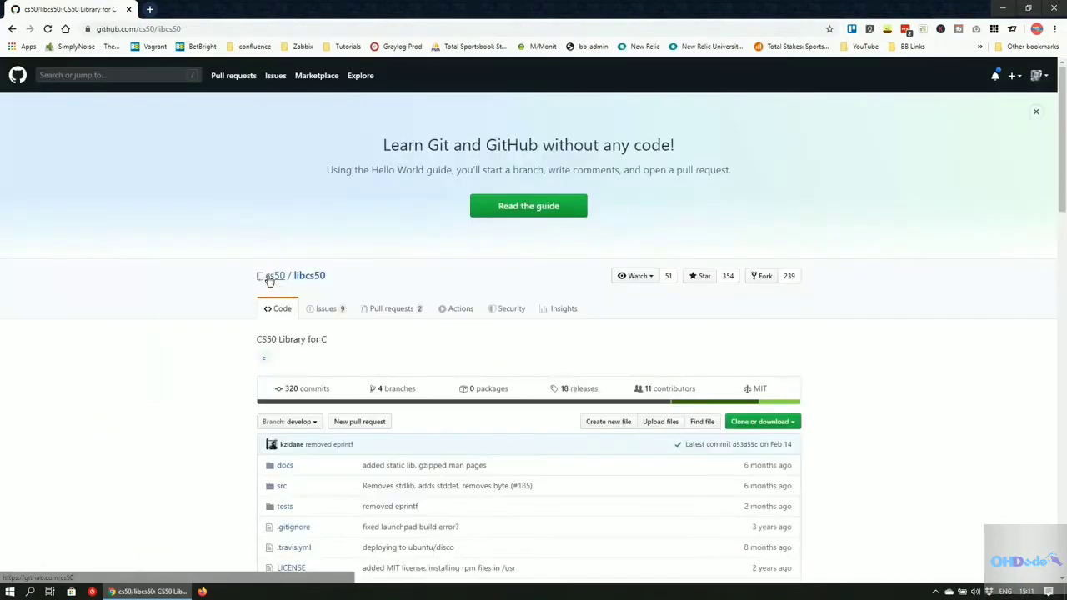
{"action": "left_click", "coordinate": [1035, 111]}
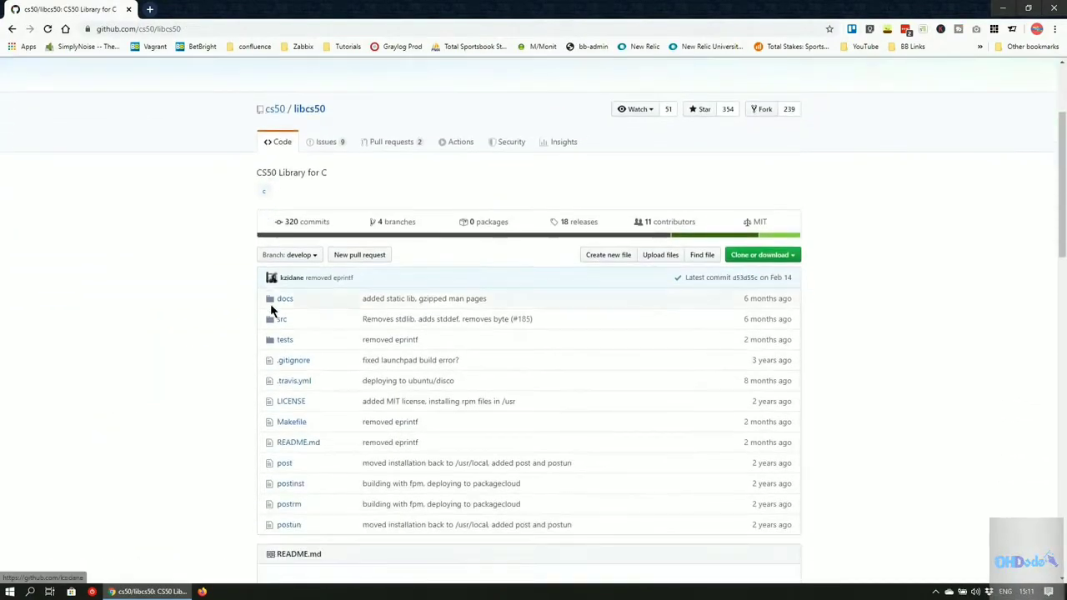
{"action": "left_click", "coordinate": [281, 318]}
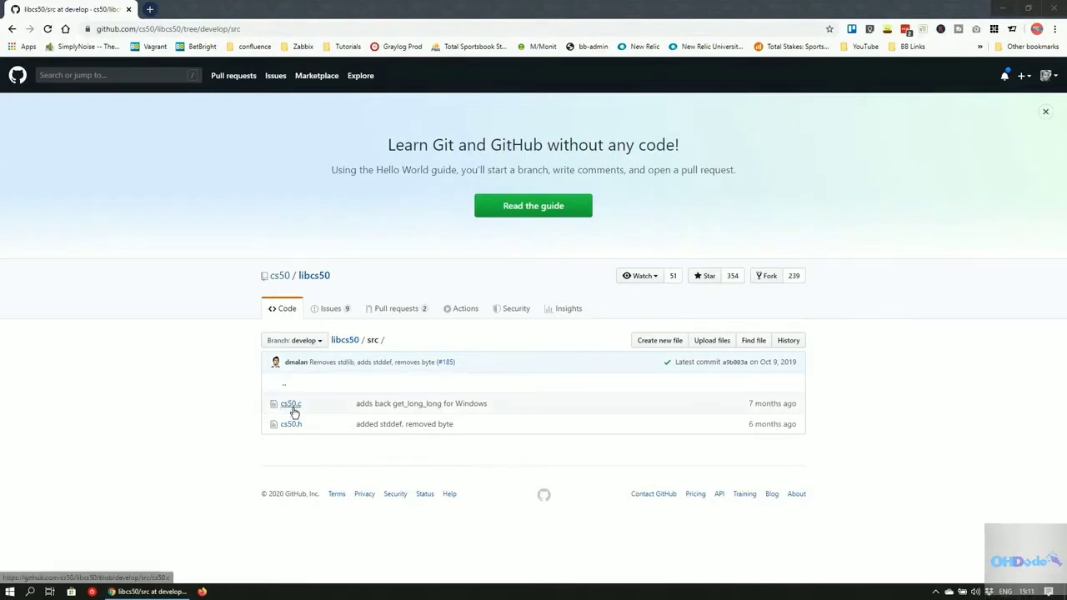
{"action": "mouse_move", "coordinate": [291, 423]}
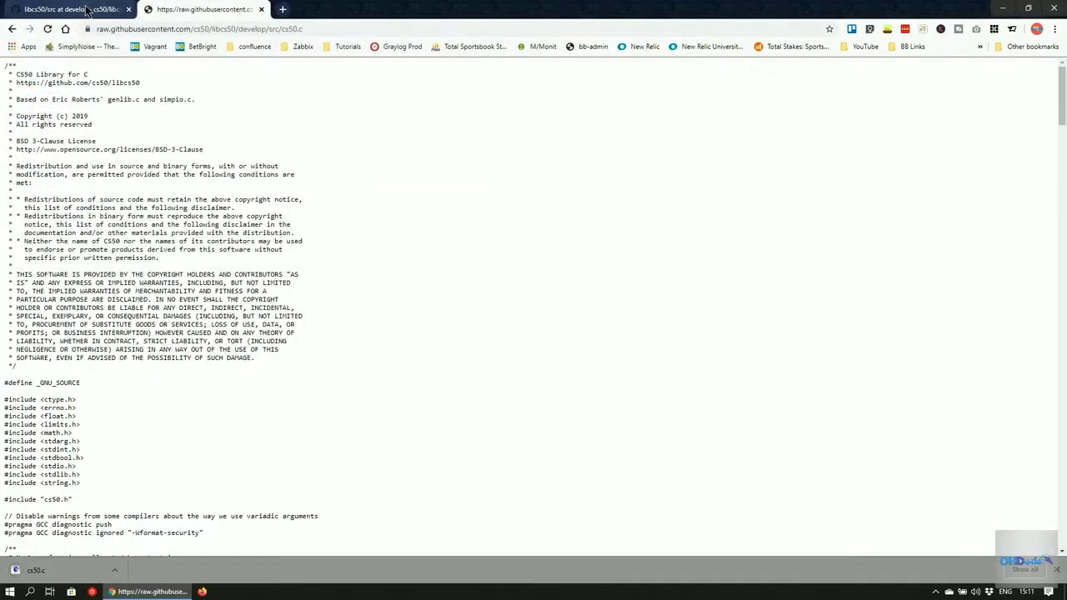
- Return to the libcs50 src folder page after downloading cs50.c
{"action": "left_click", "coordinate": [62, 9]}
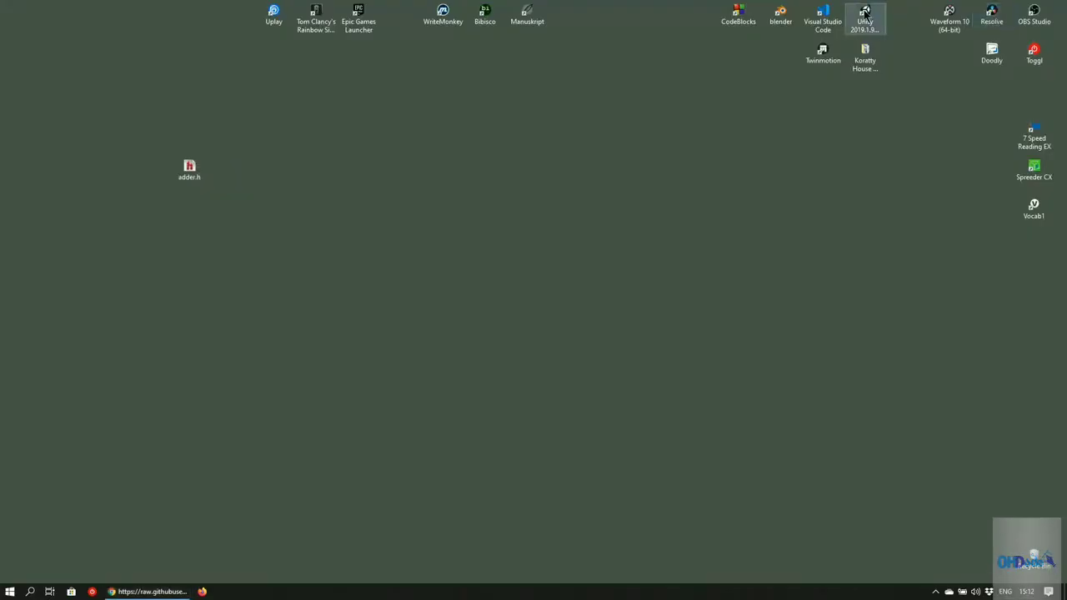
- Launch Code::Blocks and create a console application project titled Library
{"action": "double_click", "coordinate": [738, 10]}
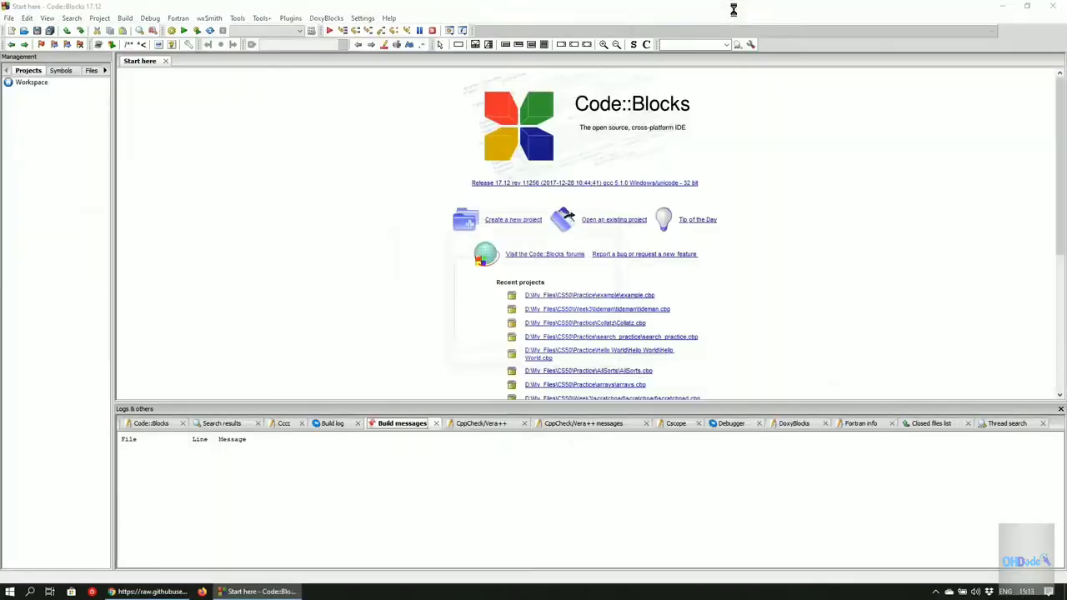
{"action": "left_click", "coordinate": [513, 219]}
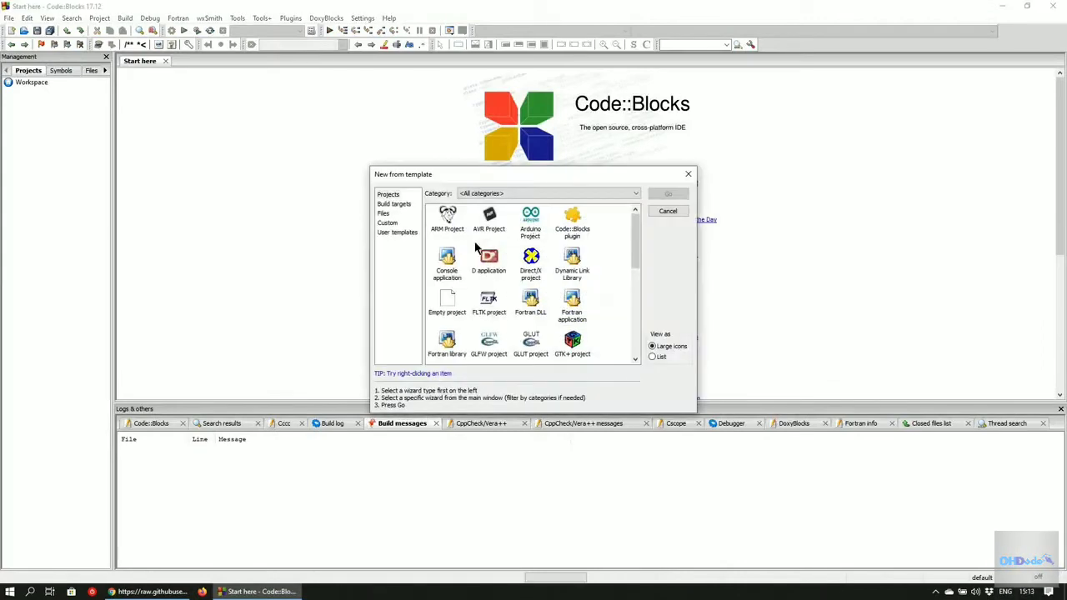
{"action": "double_click", "coordinate": [446, 263]}
{"action": "type", "text": "Library"}
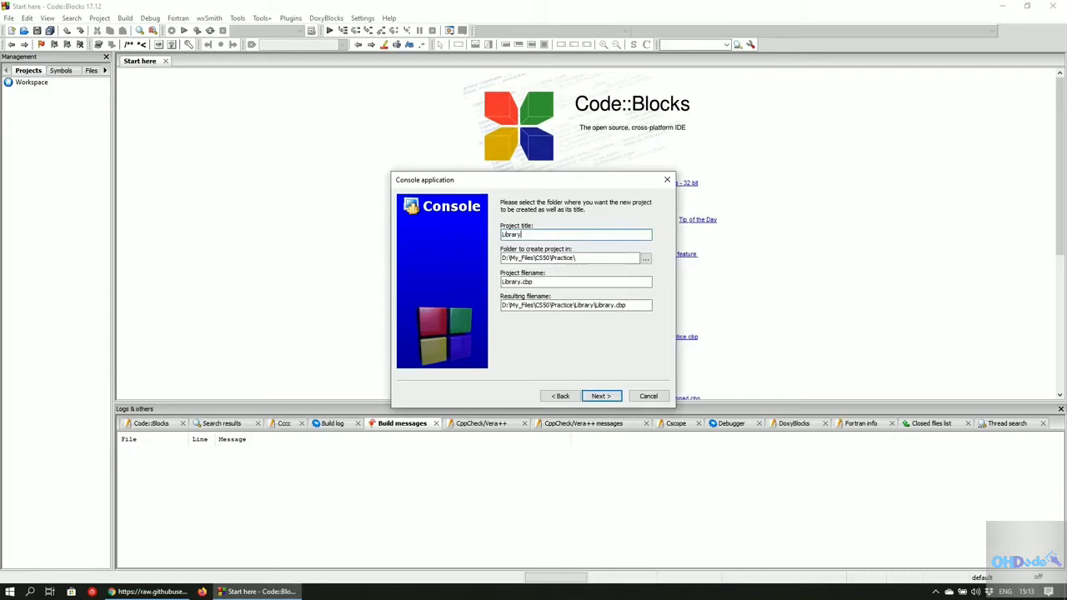
{"action": "left_click", "coordinate": [600, 395]}
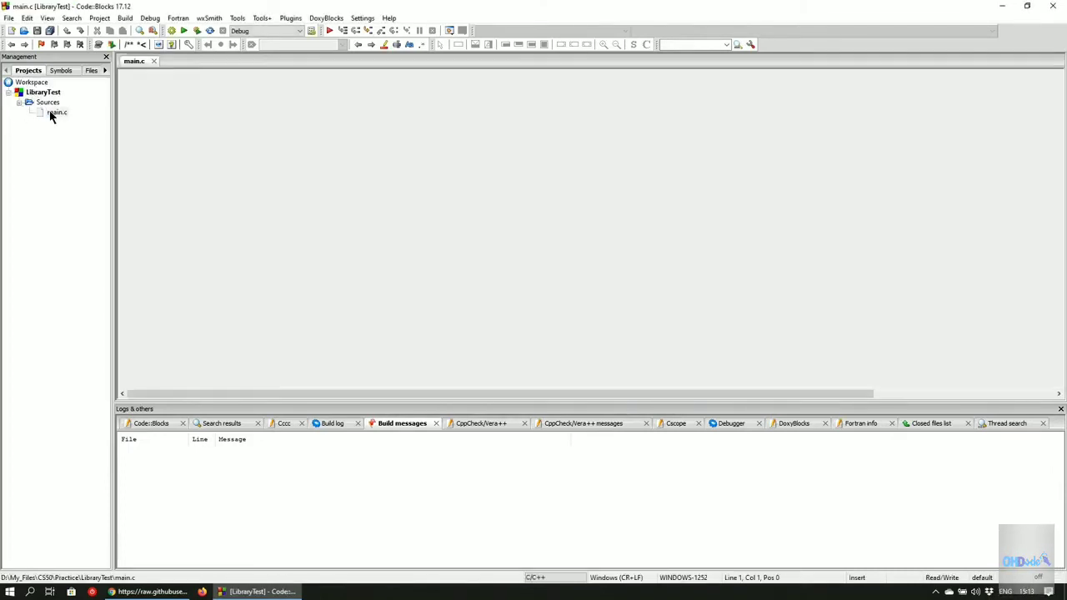
- Show main.c's Hello world program and the stdio.h header it includes
{"action": "double_click", "coordinate": [56, 113]}
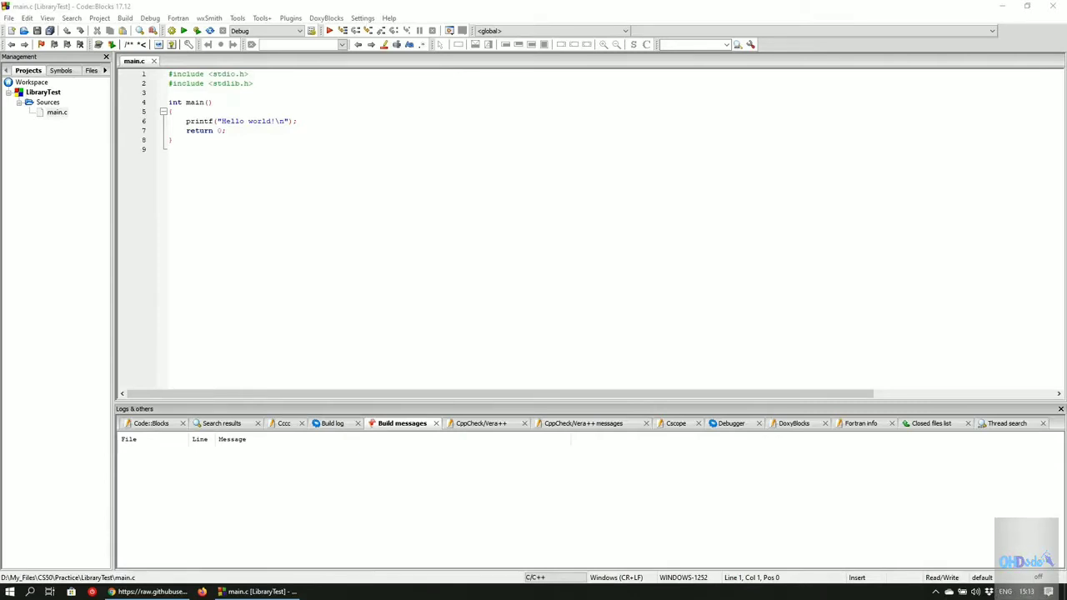
{"action": "right_click", "coordinate": [223, 73]}
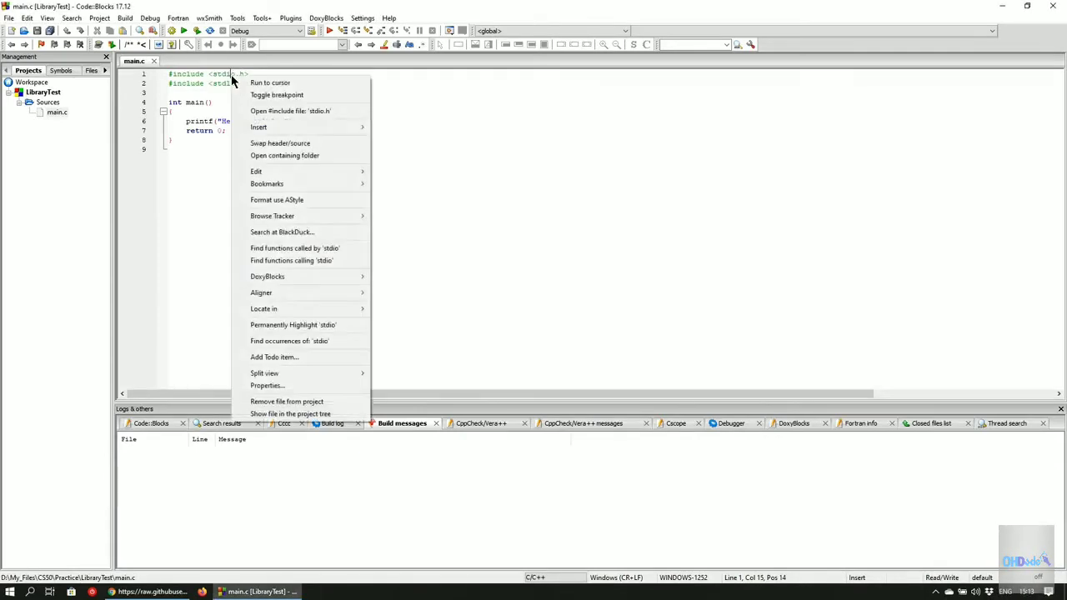
{"action": "left_click", "coordinate": [290, 111]}
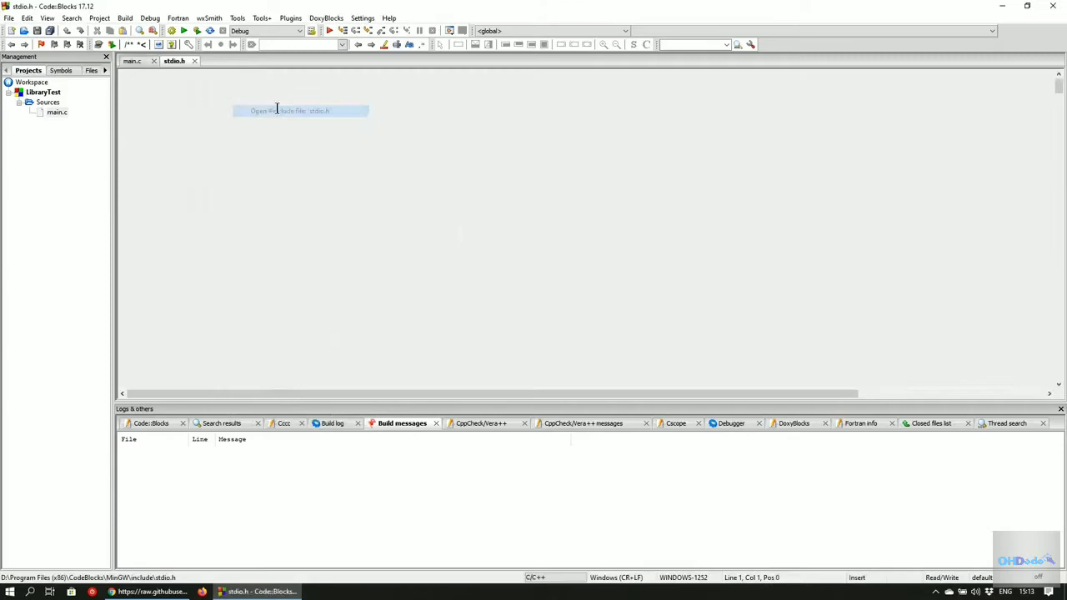
{"action": "left_click", "coordinate": [289, 110]}
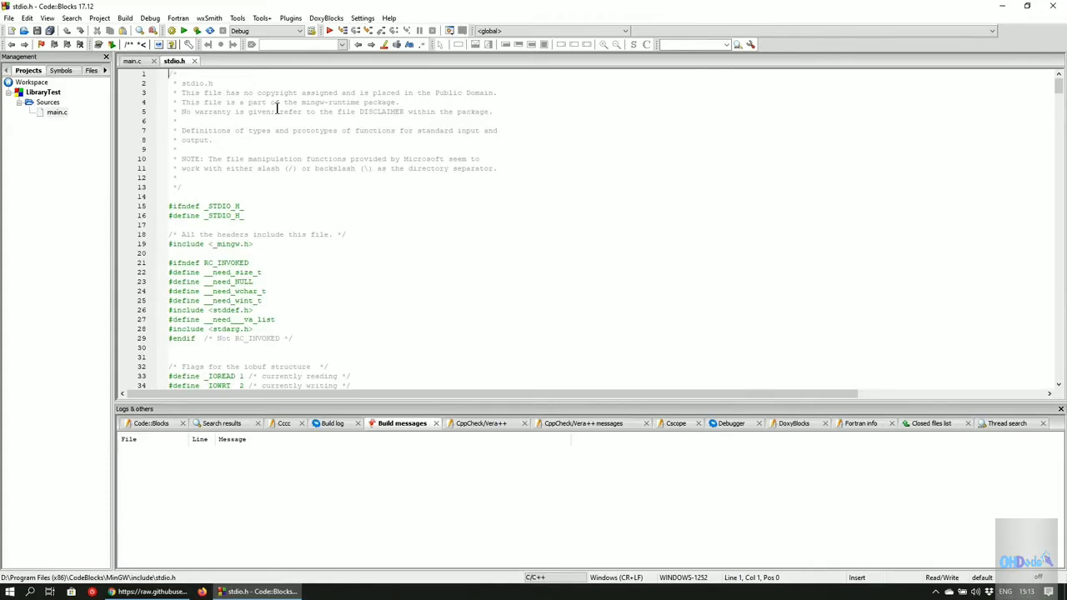
- Use the stdio.h tab's context options and return to editing main.c's includes
{"action": "right_click", "coordinate": [174, 61]}
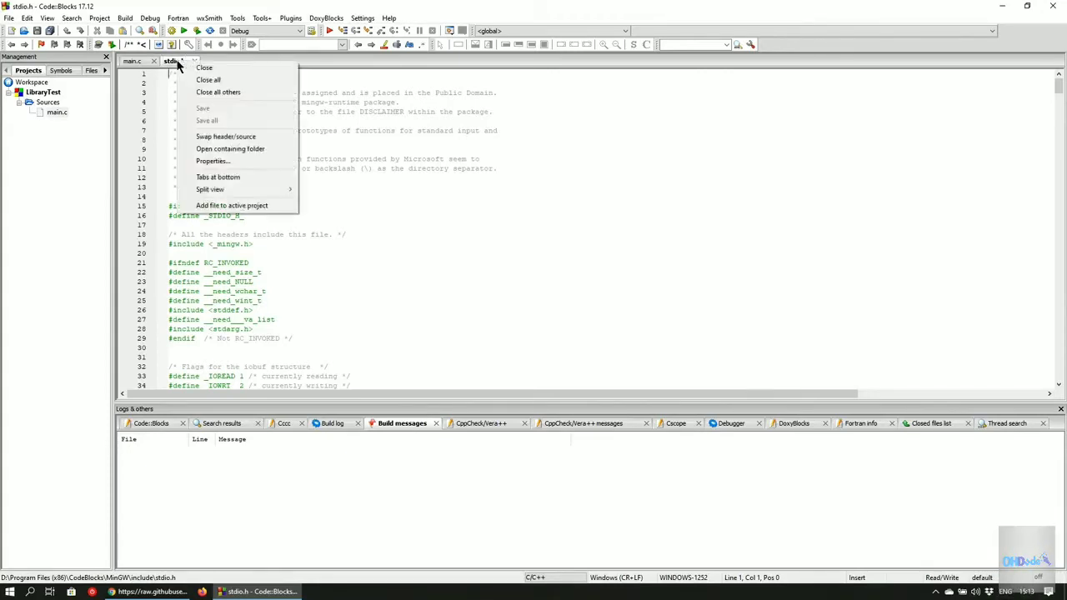
{"action": "left_click", "coordinate": [219, 147]}
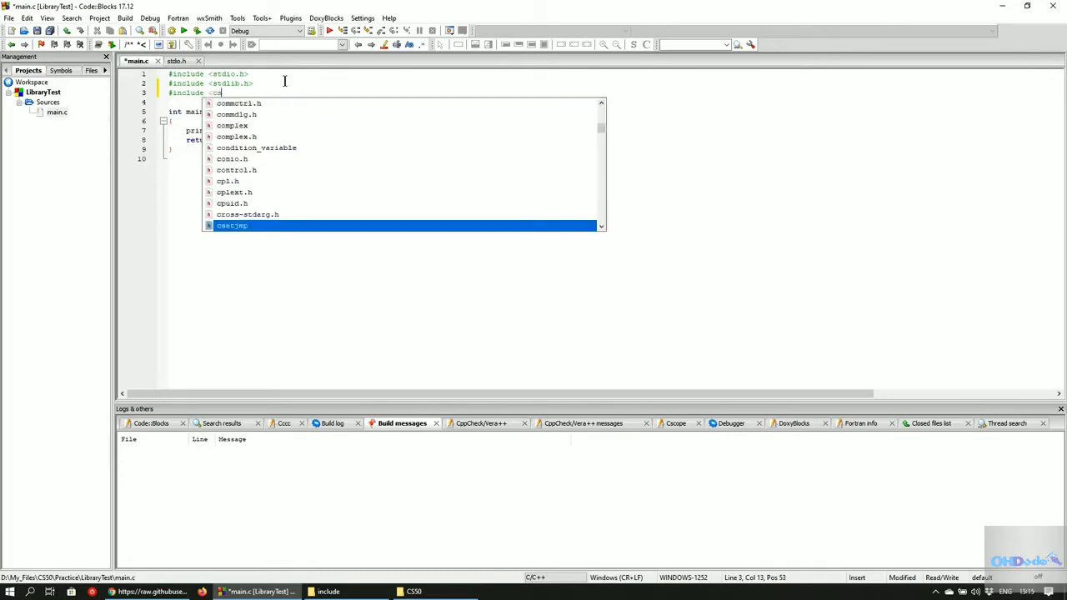
- Include cs50.c in main.c, build with 0 errors, and consult the CS50 manual
{"action": "type", "text": "cs50.c>"}
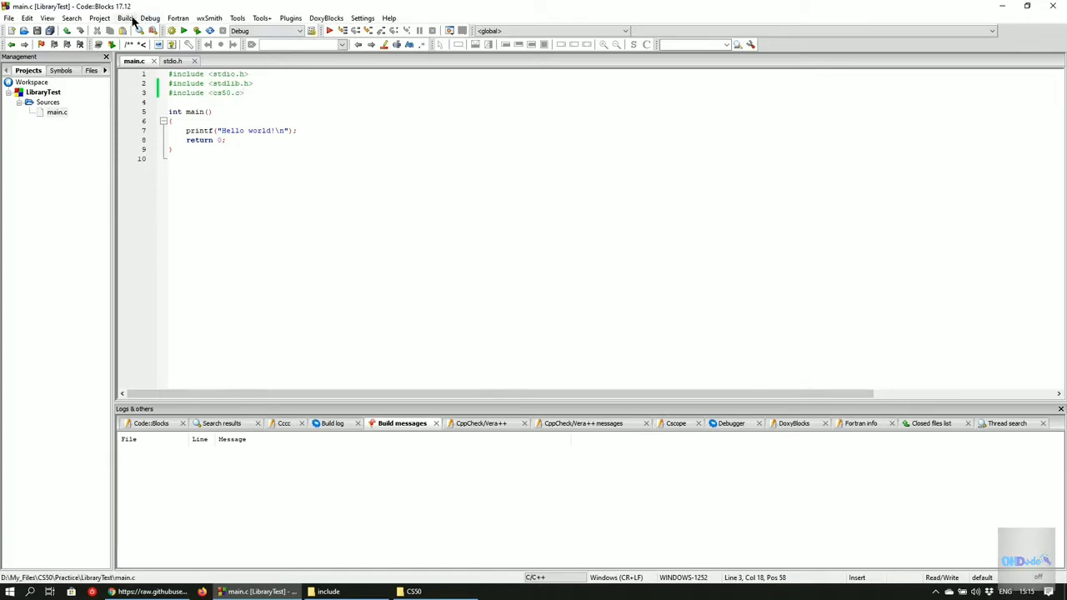
{"action": "left_click", "coordinate": [171, 31]}
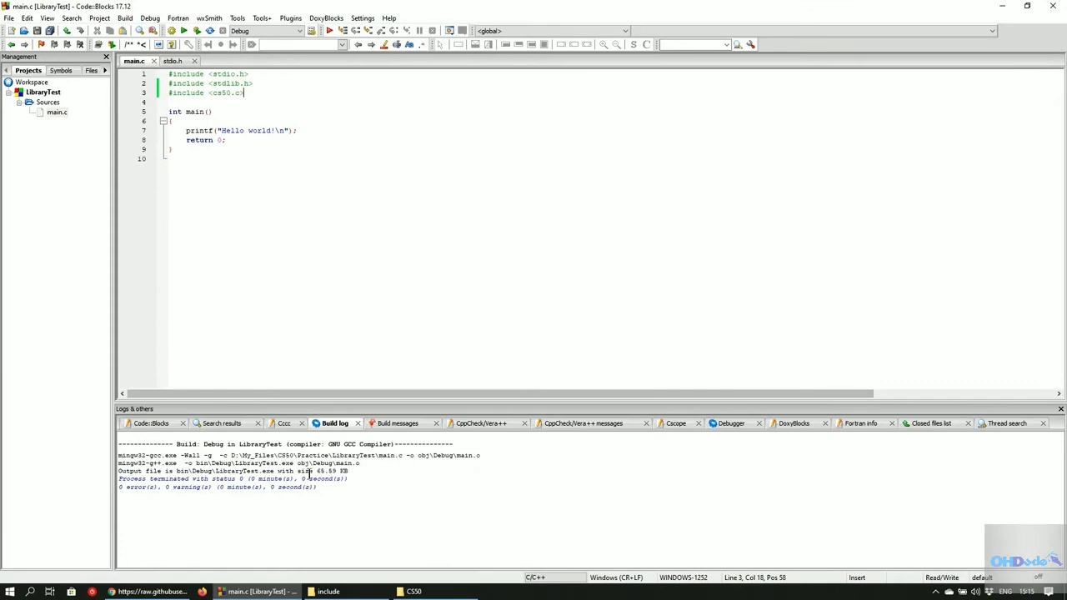
{"action": "left_click_drag", "start_coordinate": [119, 443], "coordinate": [316, 488]}
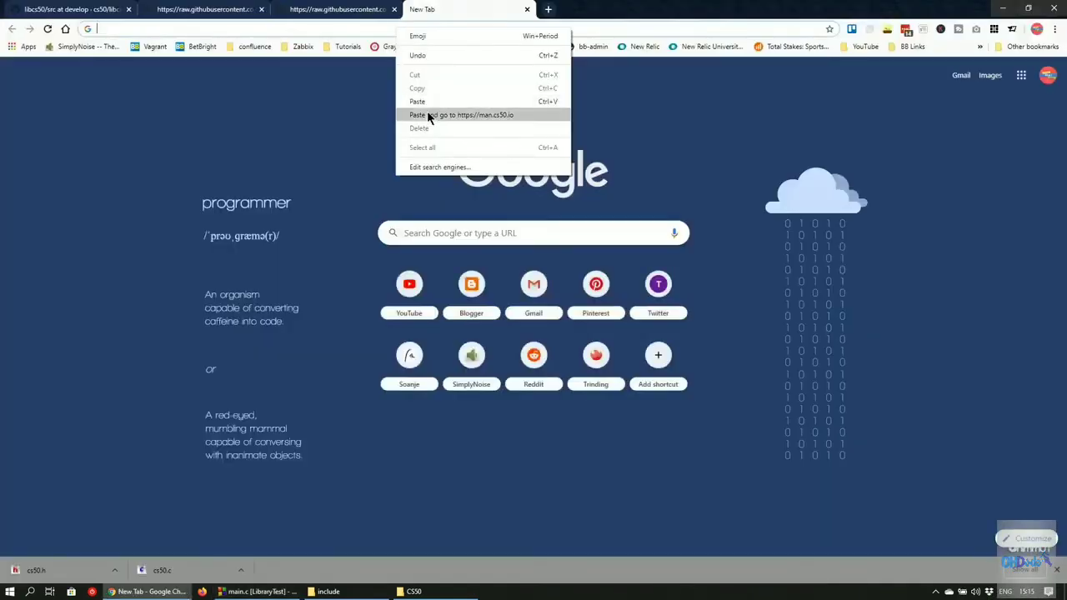
{"action": "left_click", "coordinate": [461, 115]}
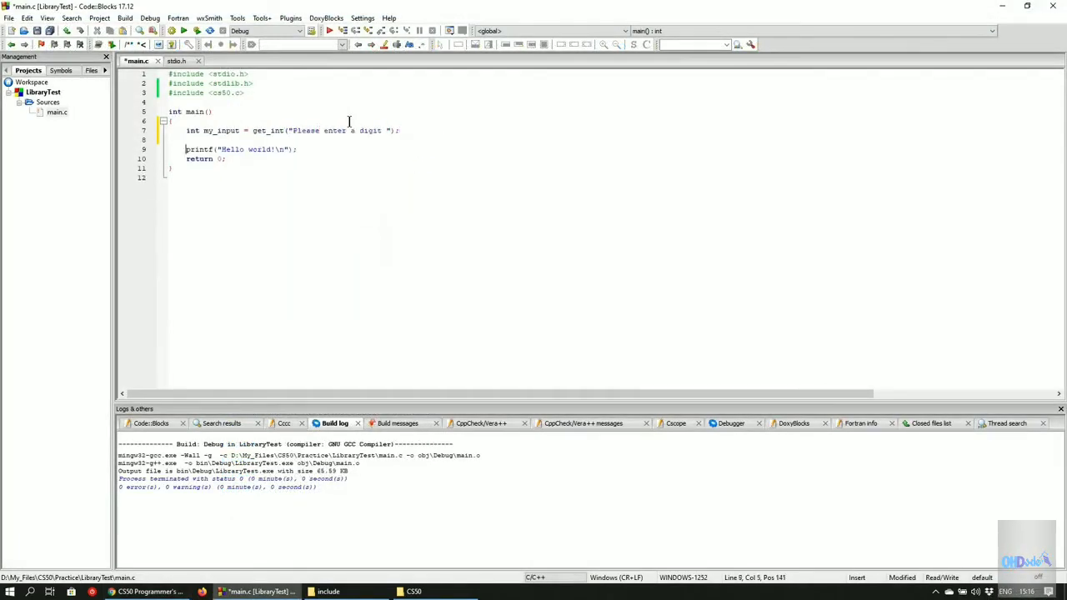
- Print 'You've entered %i' with my_input, run it and answer the prompt with 1111
{"action": "type", "text": "You've entered %i"}
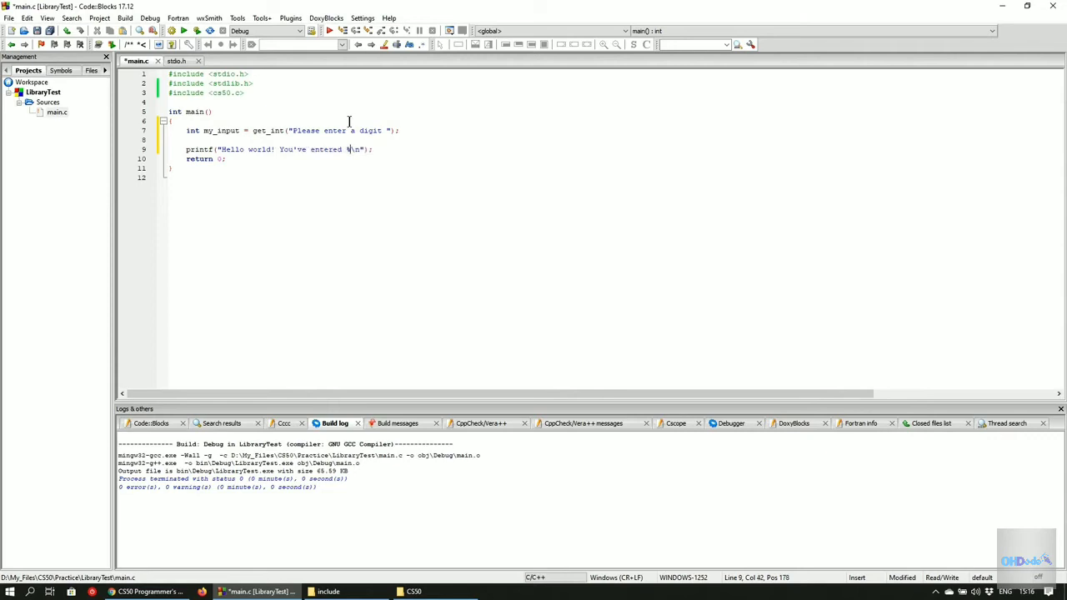
{"action": "left_click", "coordinate": [125, 18]}
{"action": "type", "text": "d565"}
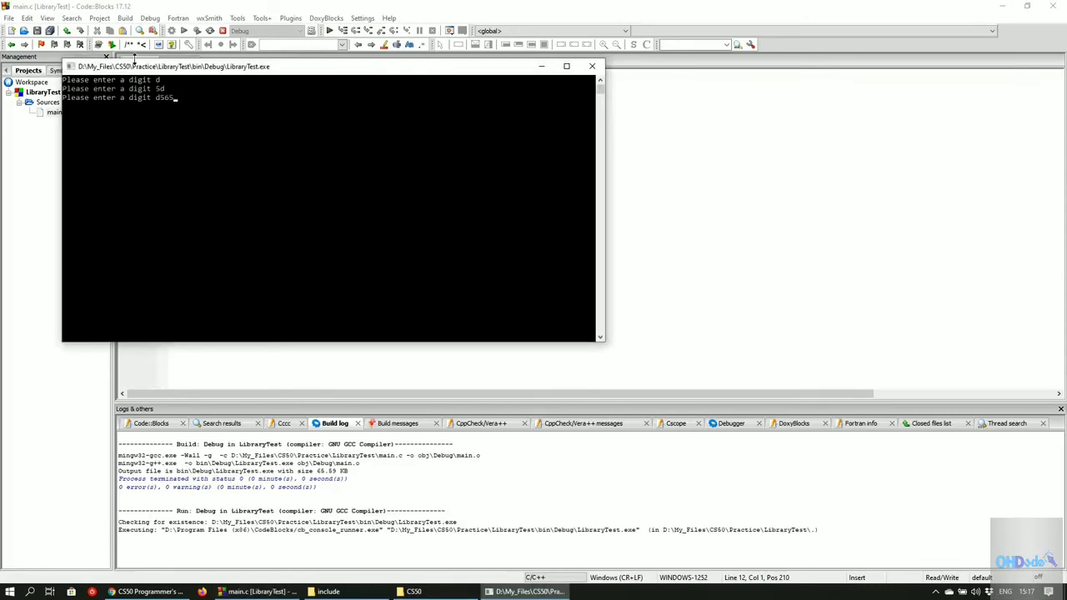
{"action": "type", "text": "1111"}
{"action": "type", "text": "printf(\"The message you entered is\")"}
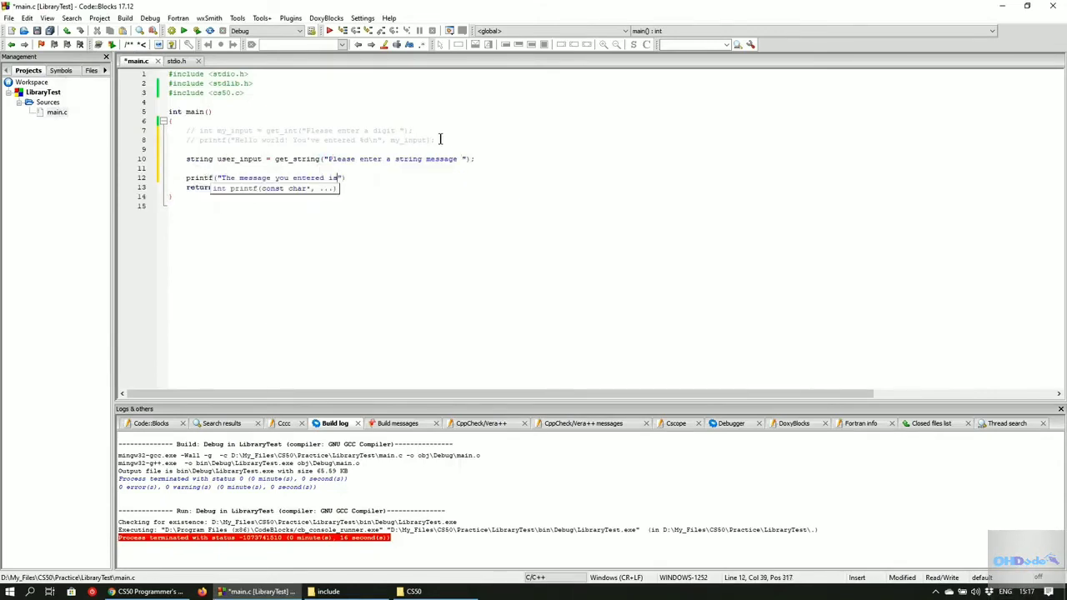
- Build the get_string version, rebuild and run after the fix, entering 'Take me to you'
{"action": "left_click", "coordinate": [125, 17]}
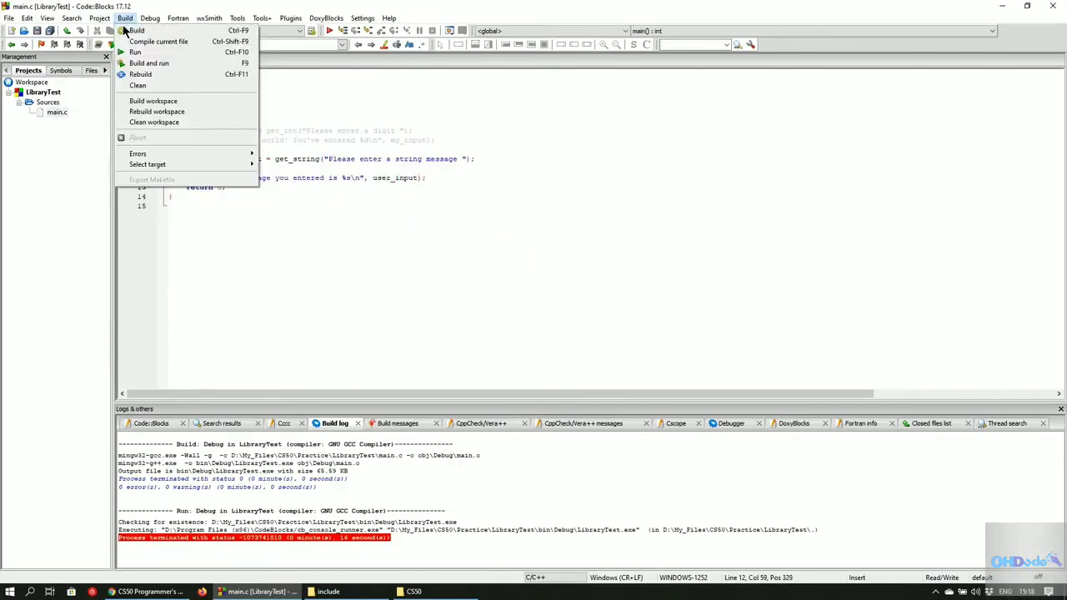
{"action": "left_click", "coordinate": [158, 41]}
{"action": "type", "text": "\"\", "}
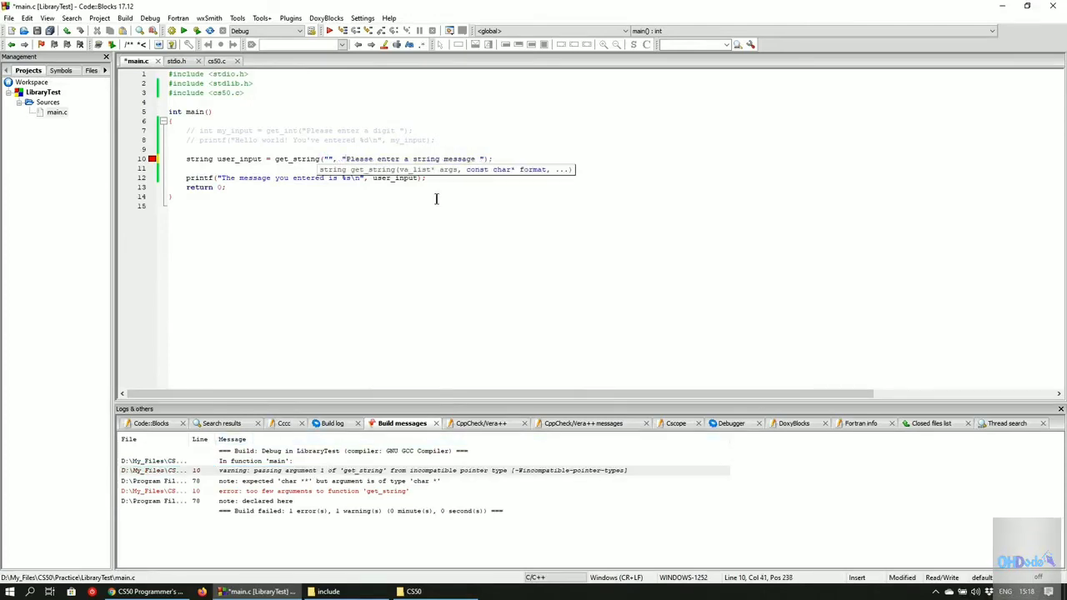
{"action": "left_click", "coordinate": [125, 17]}
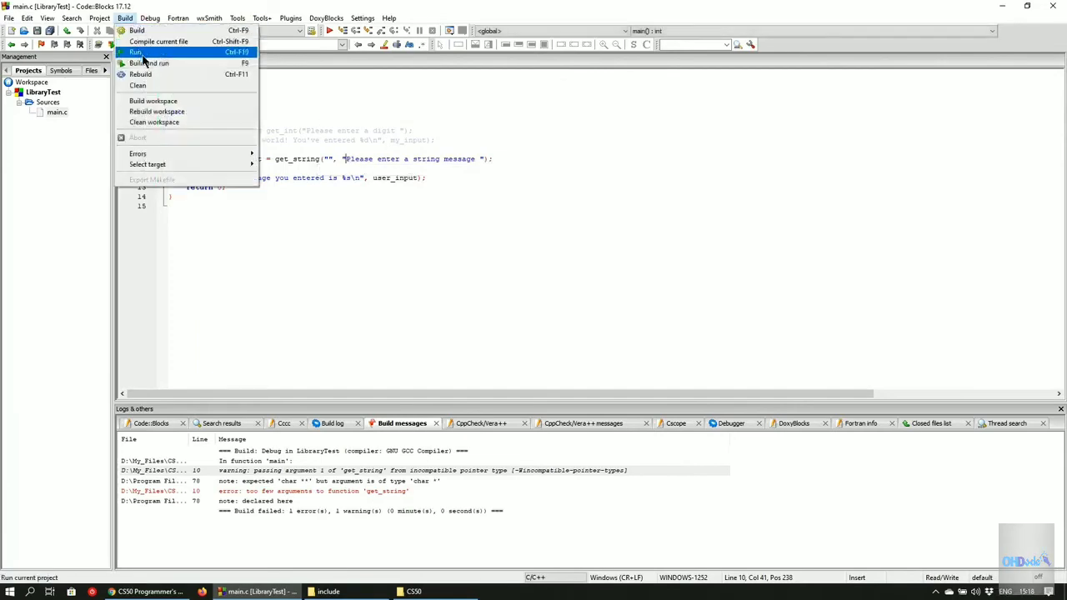
{"action": "left_click", "coordinate": [136, 51]}
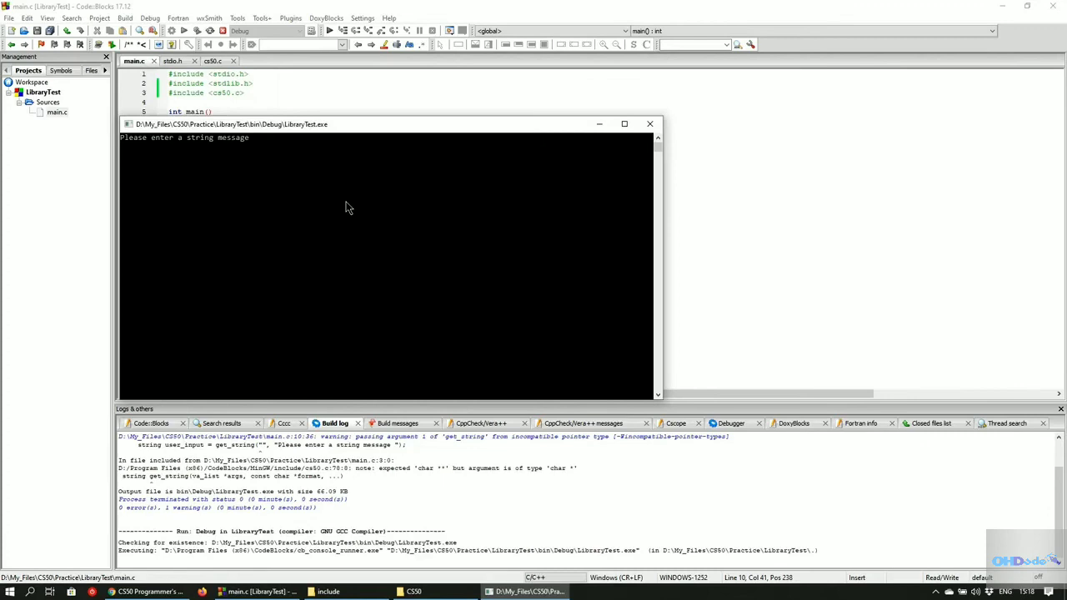
{"action": "type", "text": "Take me to you"}
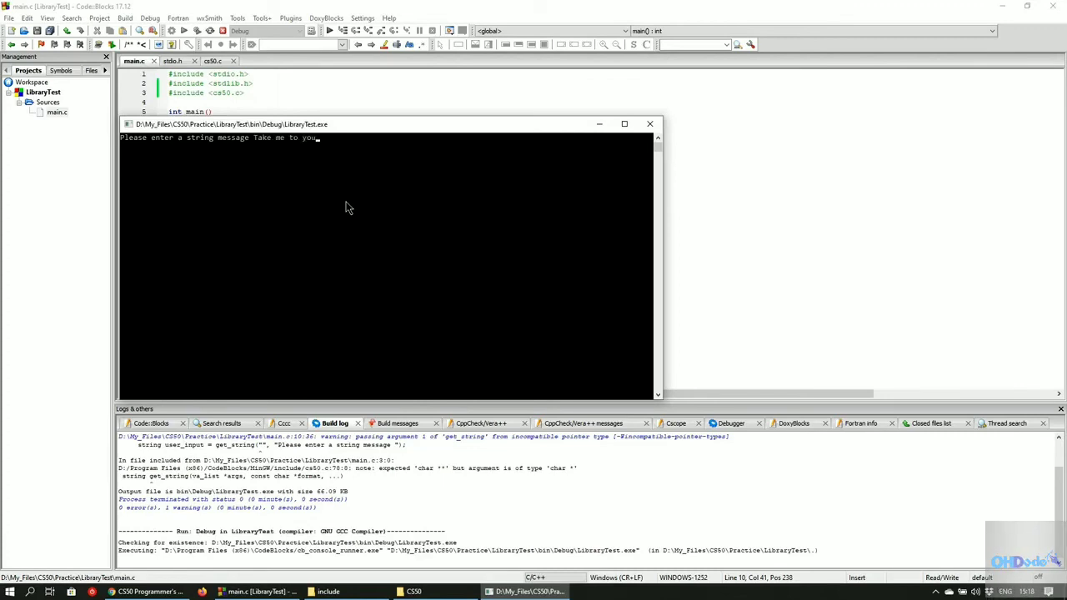